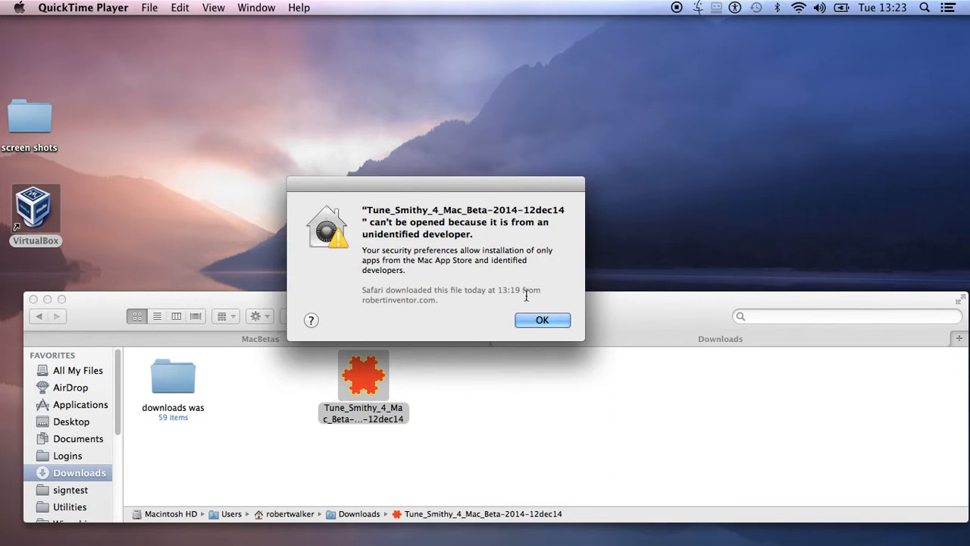
Step: Switch from Finder to the TUAW Gatekeeper article in Safari
key(cmd+tab)
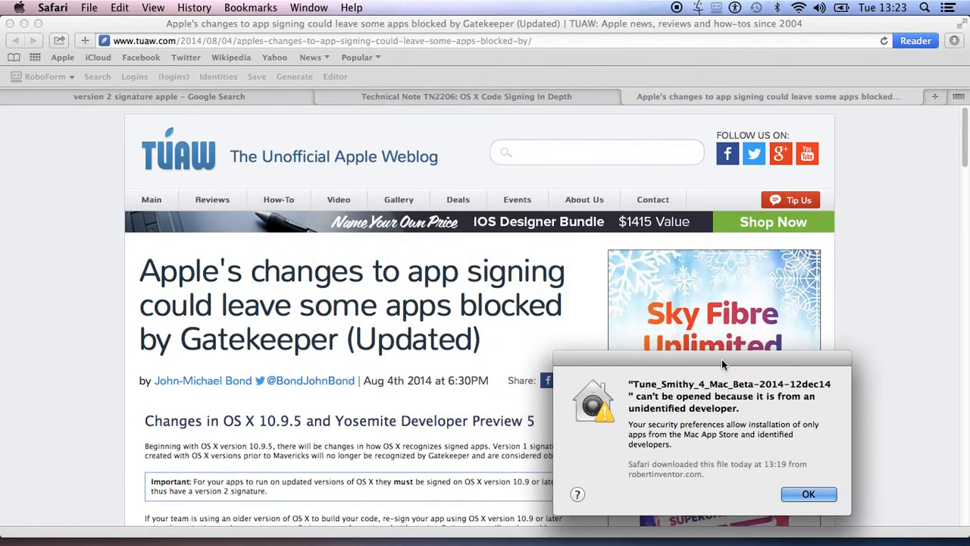
mouse_move(521, 276)
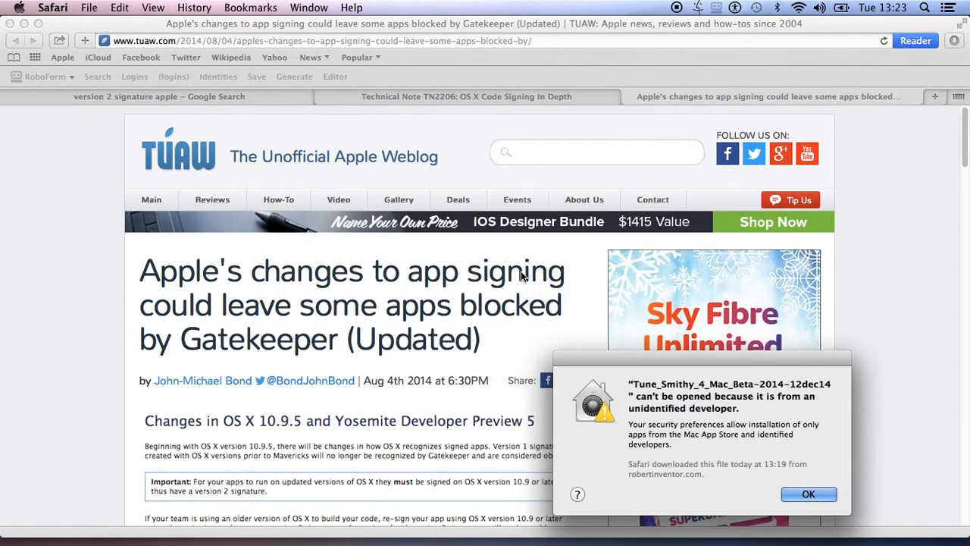
Step: Review Apple's TN2206 Gatekeeper changes section, then hide Safari to return to Downloads
click(462, 96)
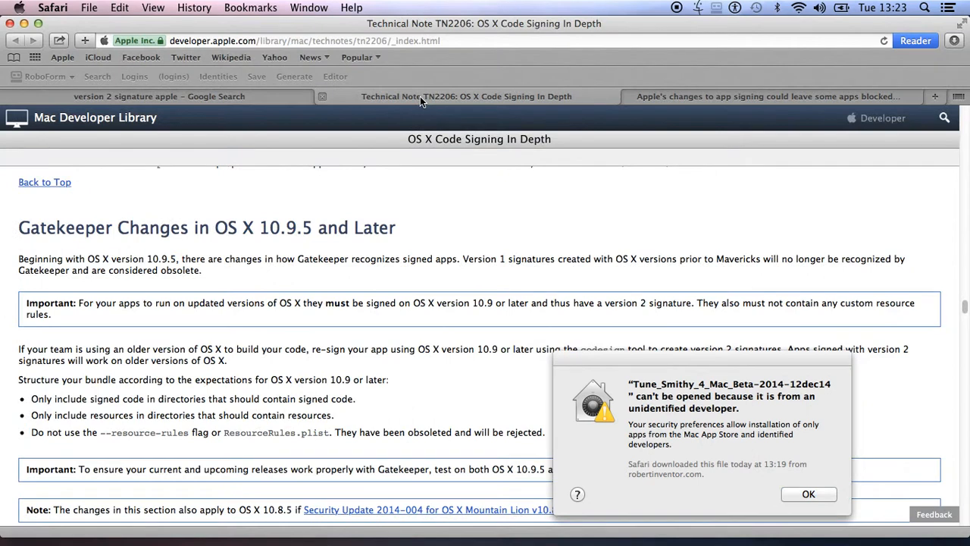
mouse_move(149, 353)
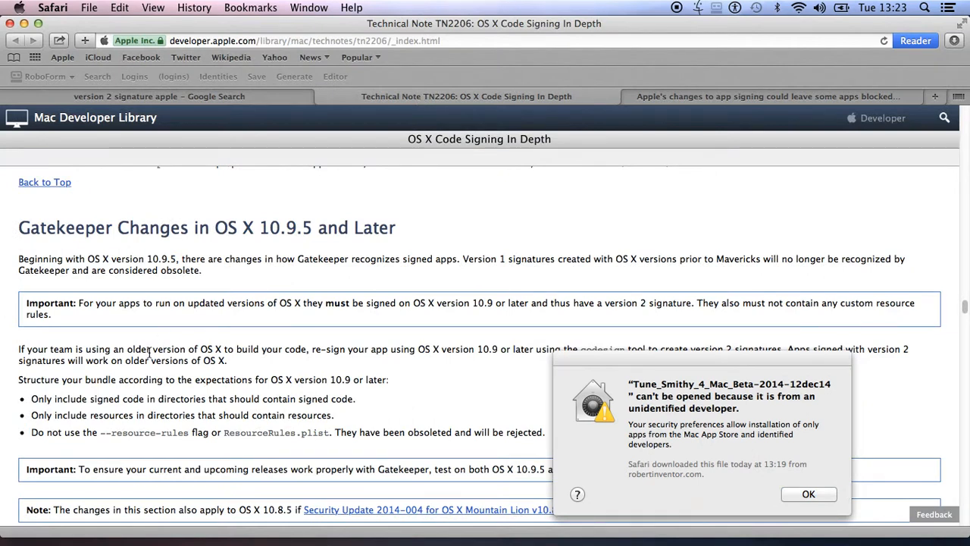
mouse_move(140, 336)
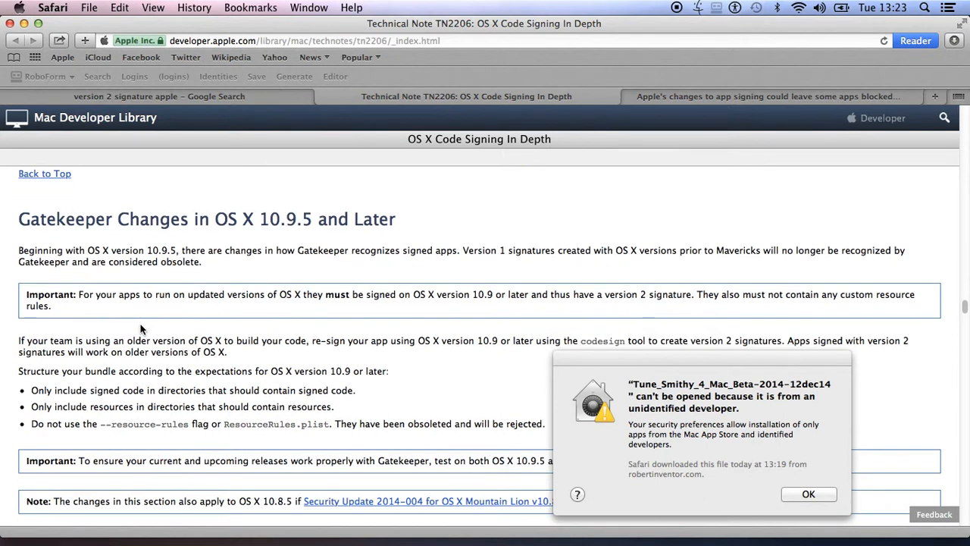
mouse_move(167, 379)
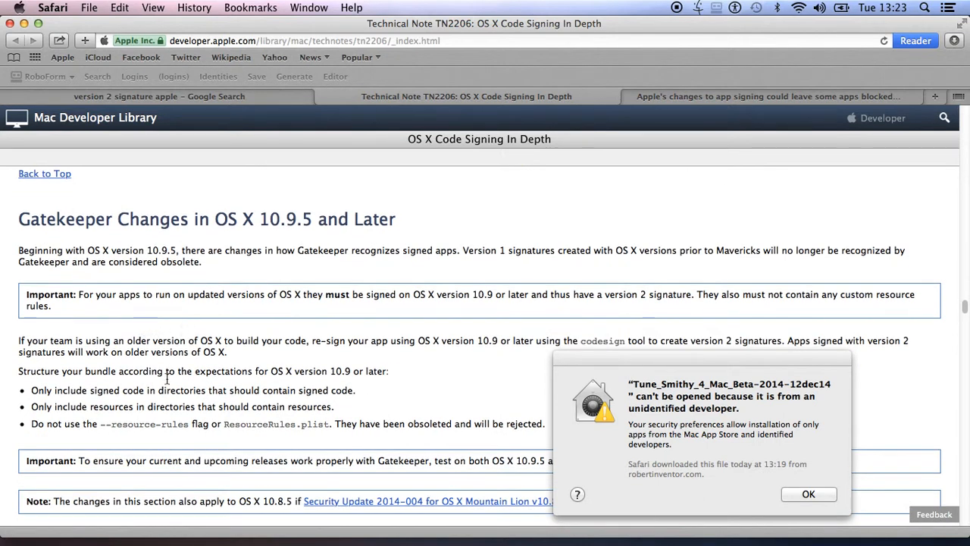
mouse_move(93, 395)
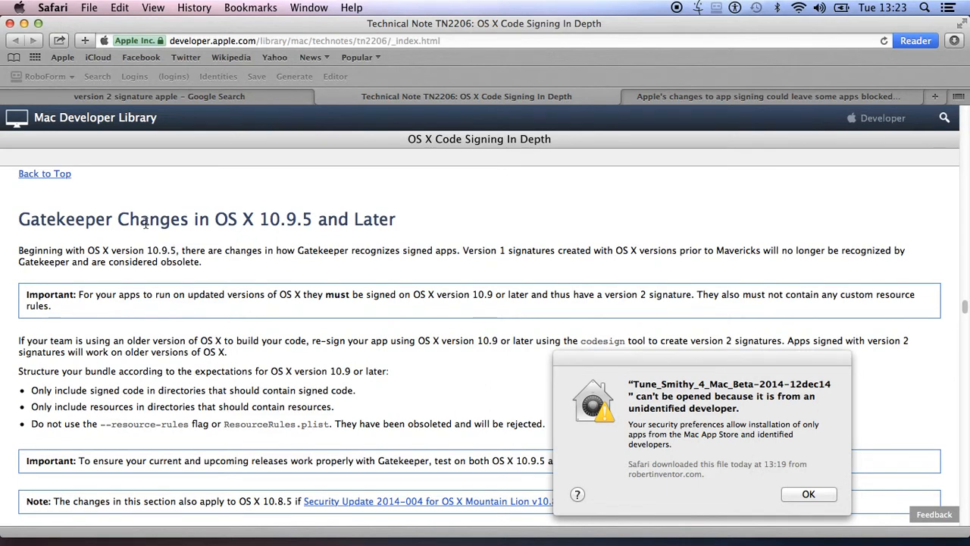
mouse_move(137, 236)
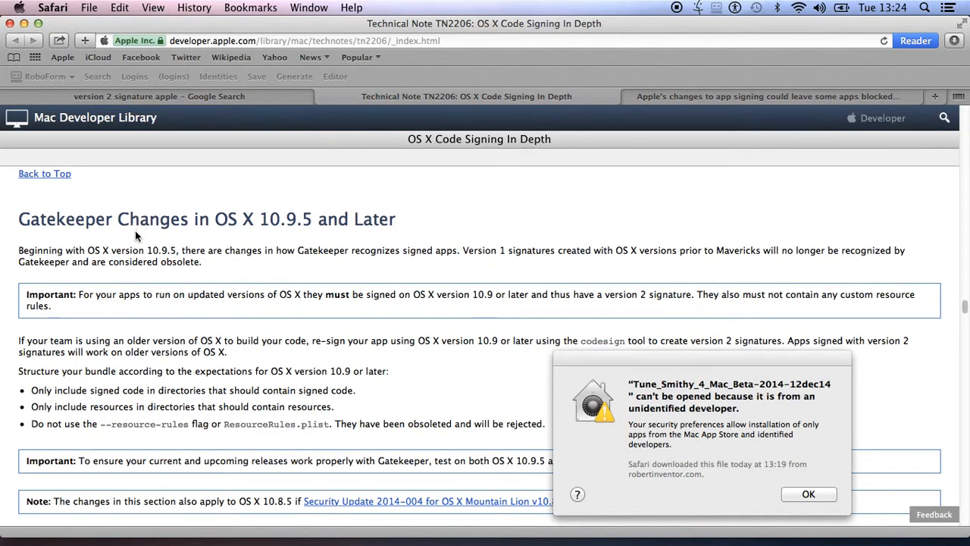
mouse_move(75, 35)
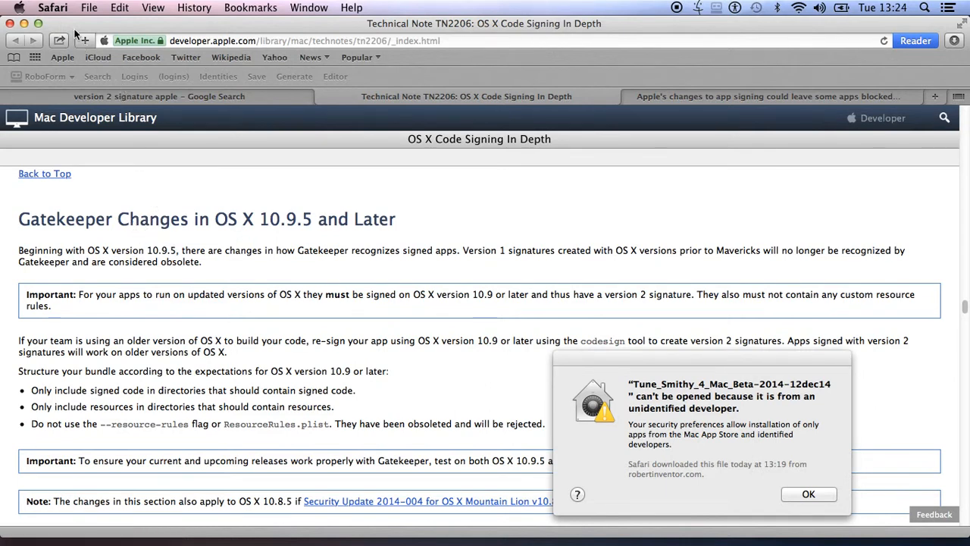
click(52, 7)
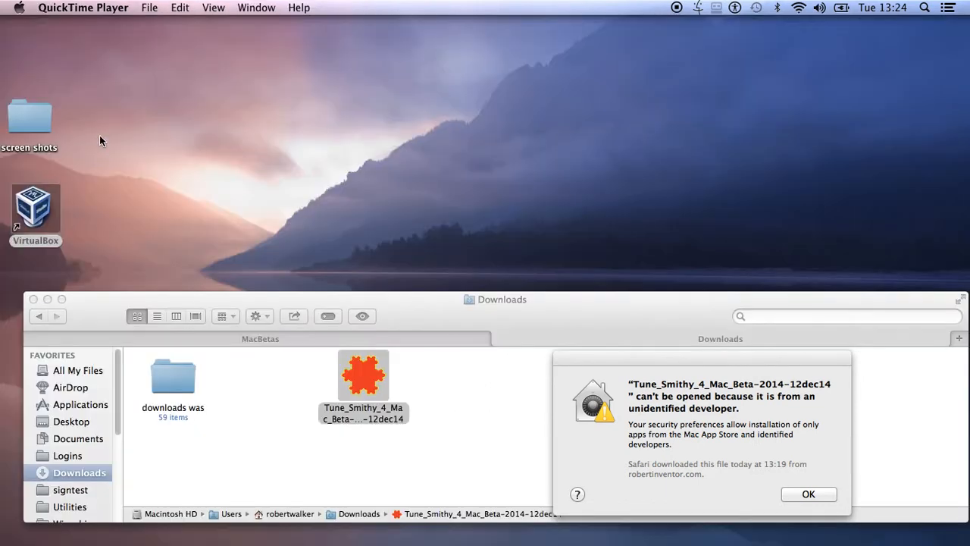
mouse_move(670, 358)
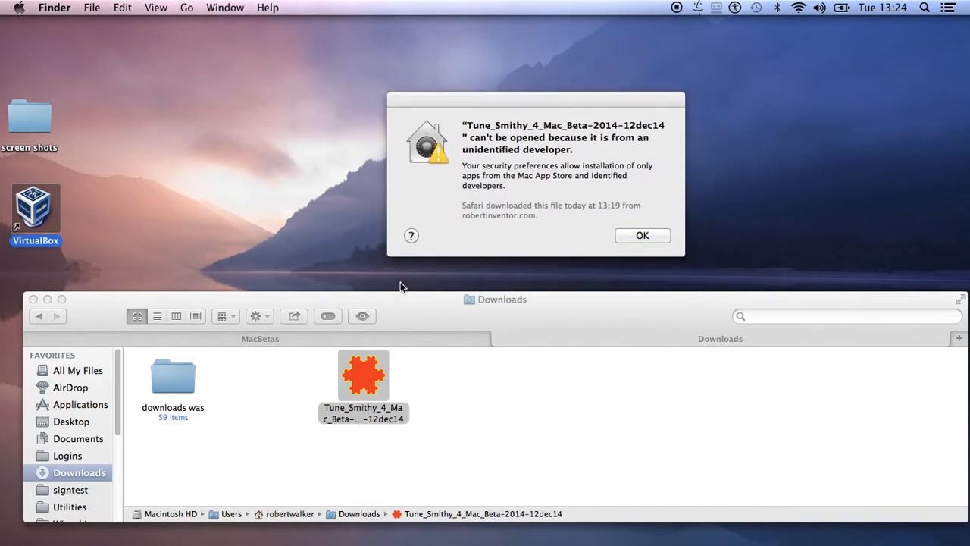
mouse_move(389, 290)
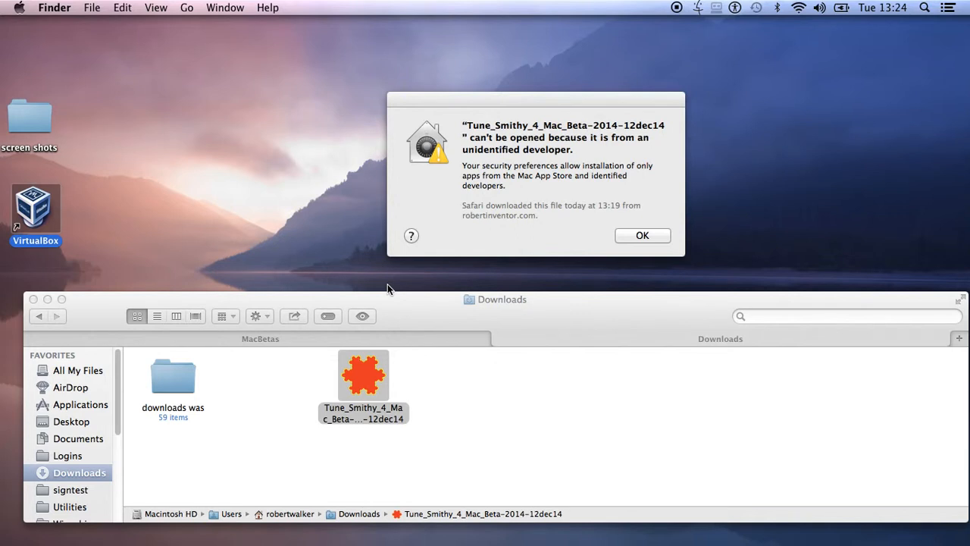
mouse_move(407, 310)
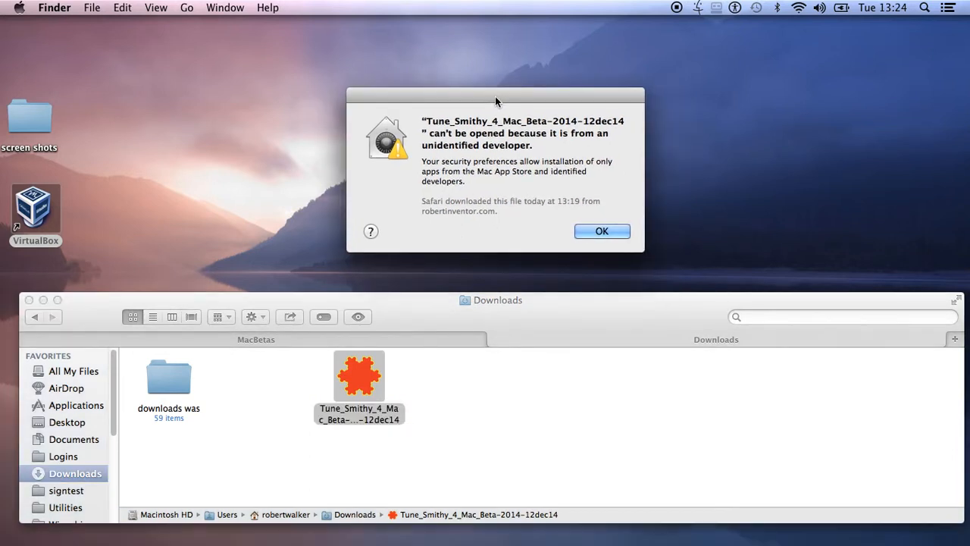
Step: Reposition and dismiss the Tune_Smithy_4_Mac_Beta unidentified-developer warning
drag(496, 96, 500, 91)
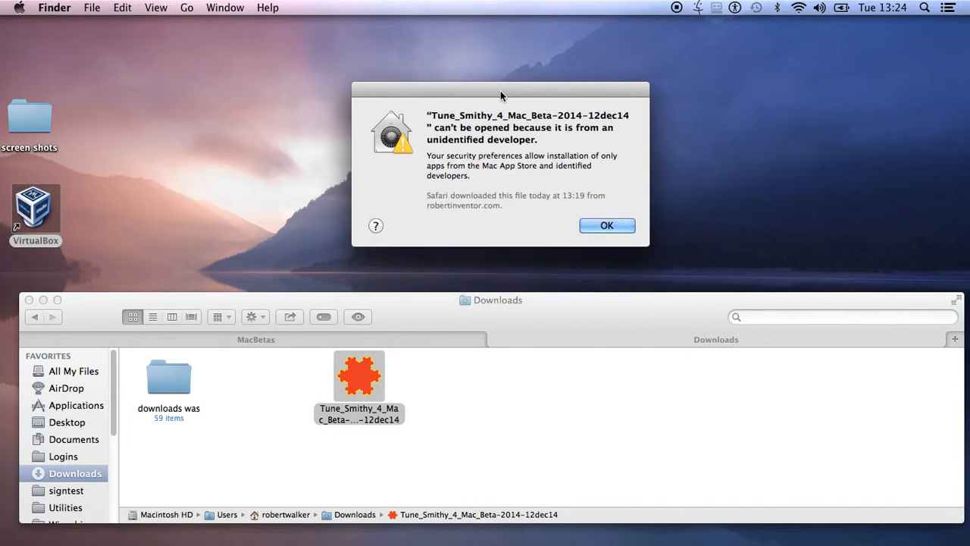
mouse_move(508, 136)
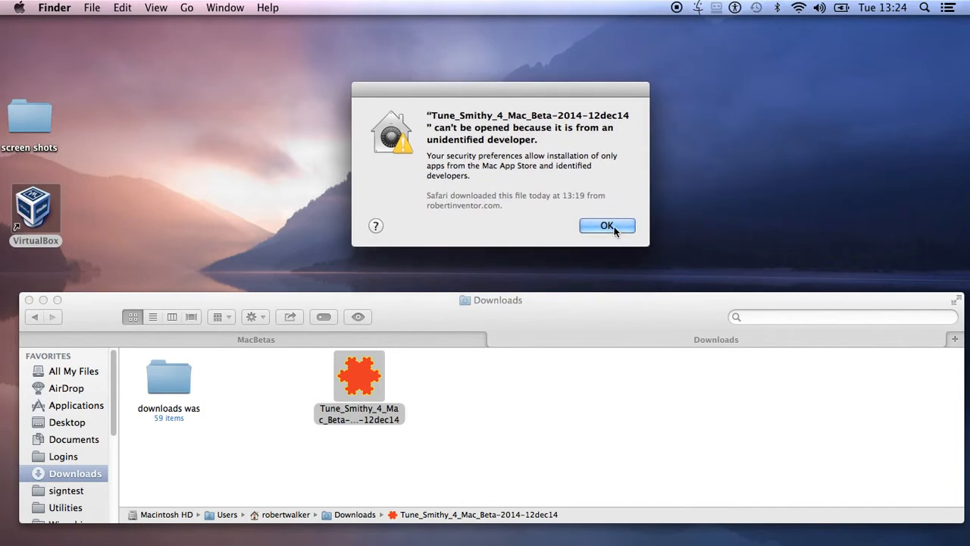
click(606, 225)
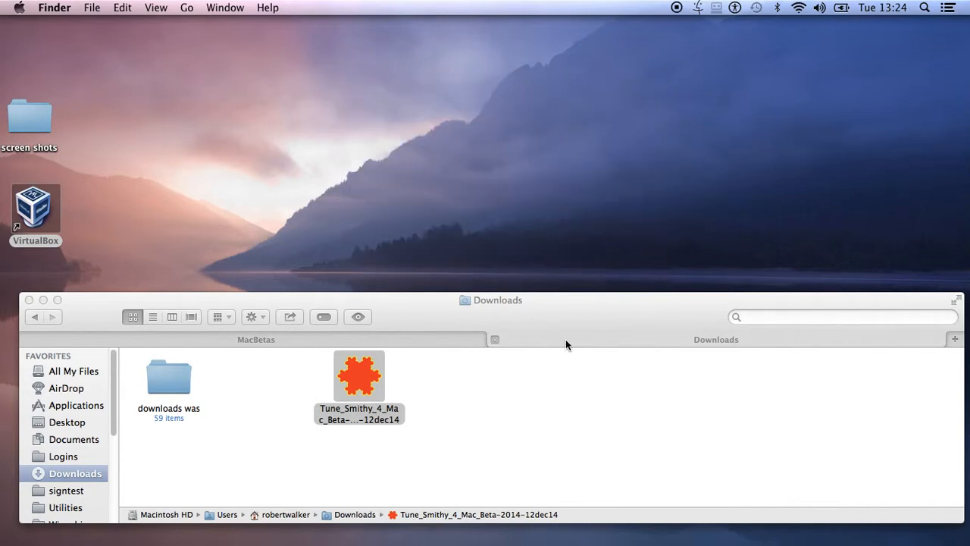
Step: Launch Tune_Smithy_4_Mac_Beta from Downloads, approving the unidentified-developer prompt with Open
click(359, 375)
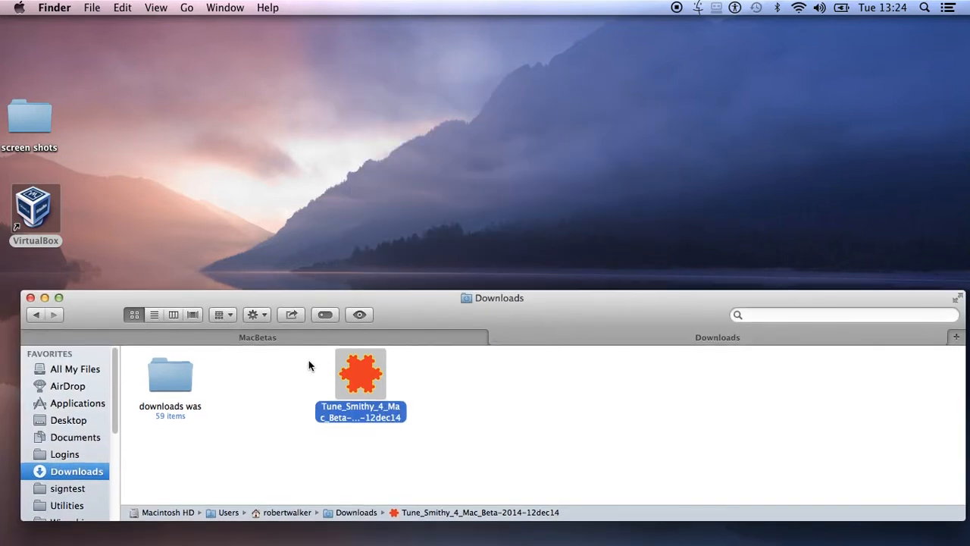
mouse_move(360, 369)
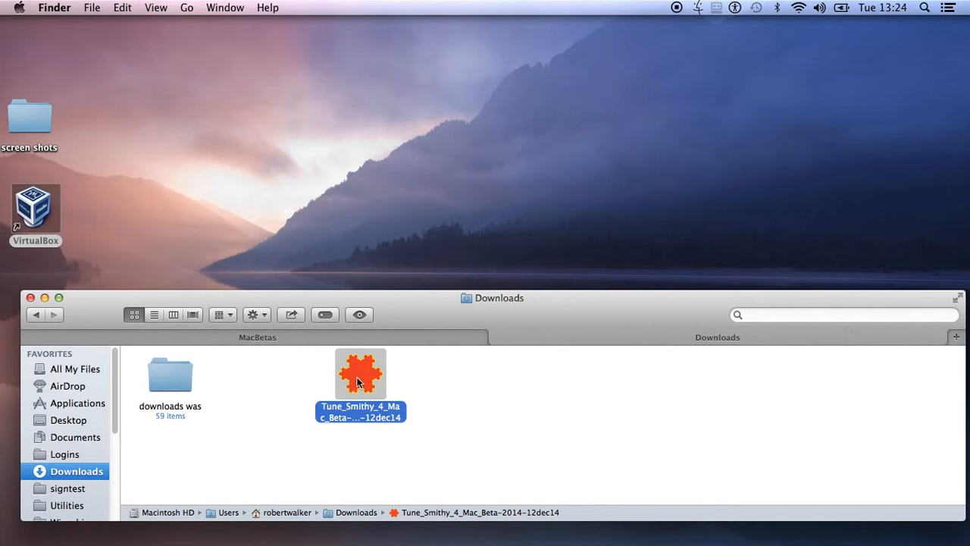
right_click(360, 375)
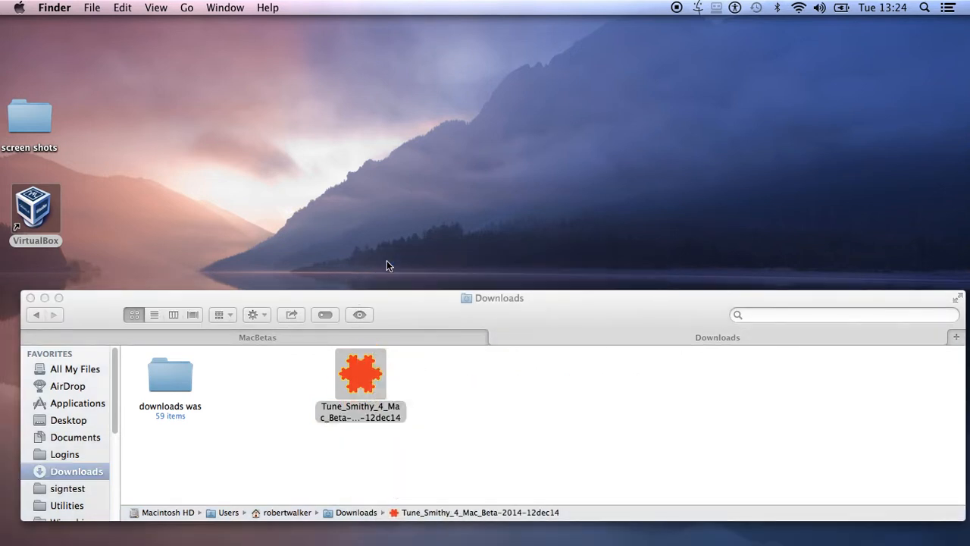
double_click(360, 372)
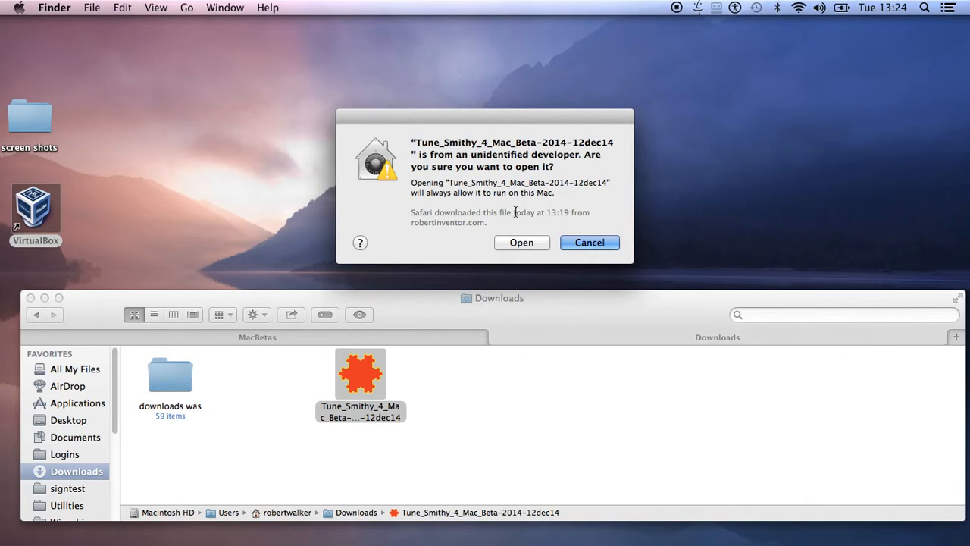
mouse_move(532, 236)
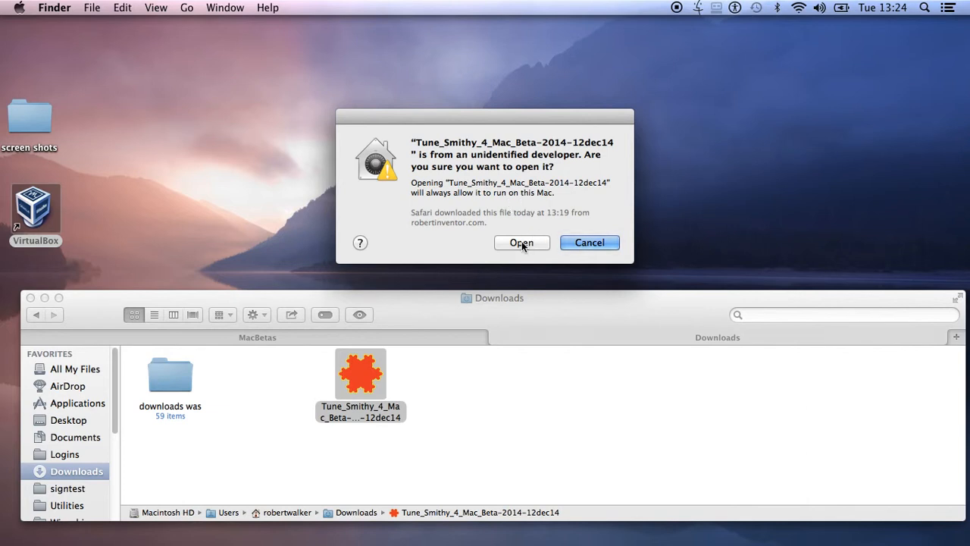
click(521, 242)
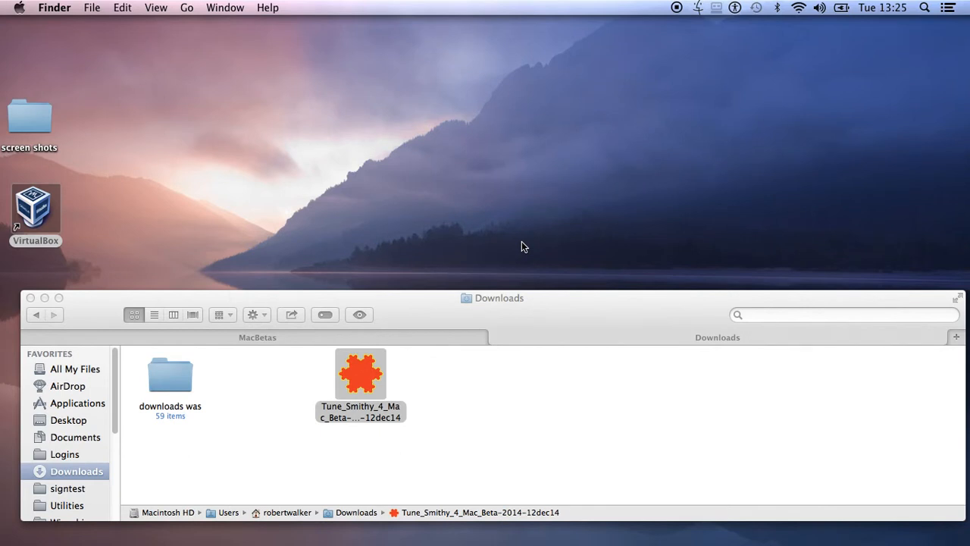
double_click(360, 374)
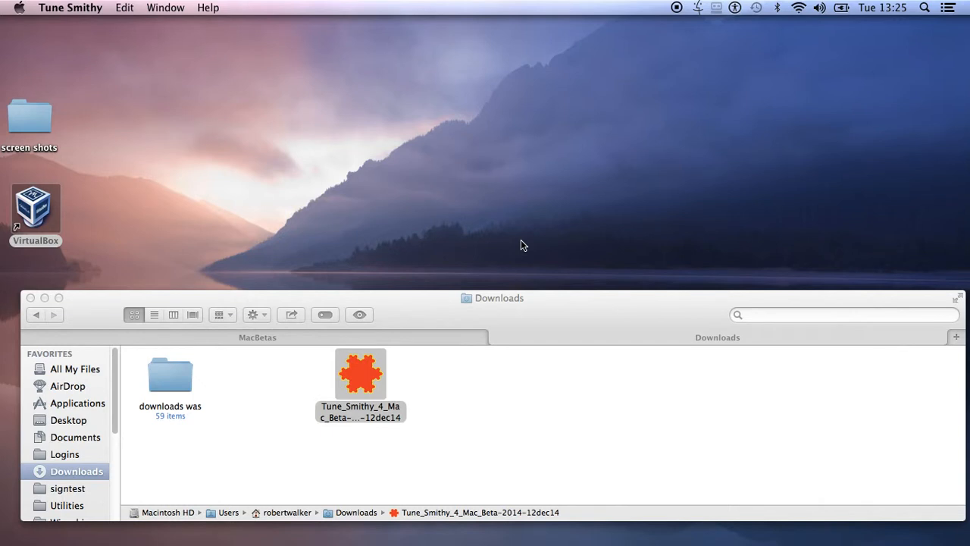
double_click(360, 373)
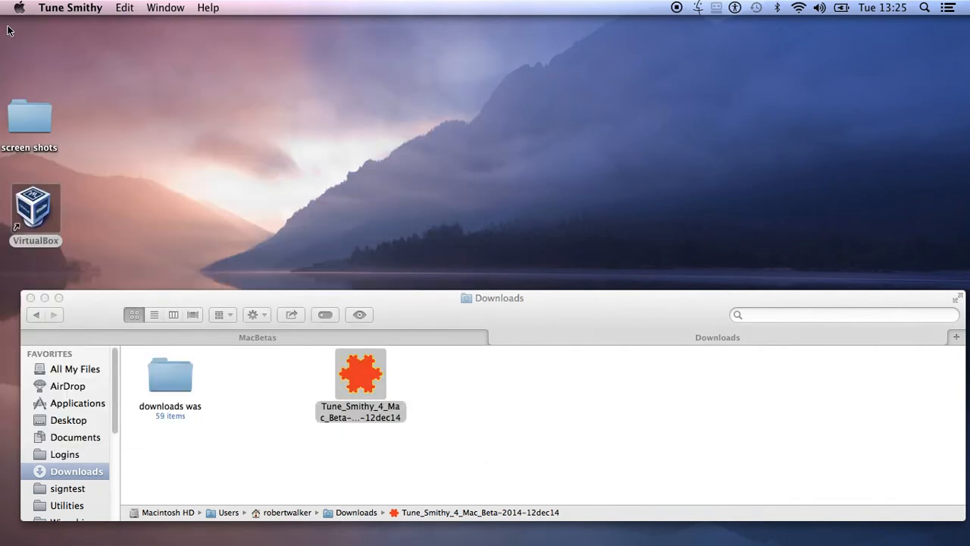
mouse_move(377, 314)
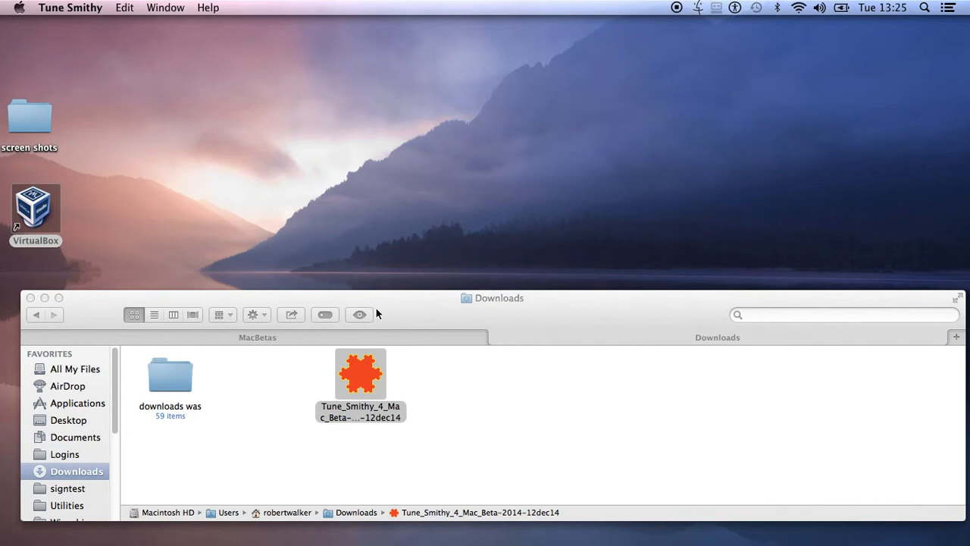
Step: Bring the Finder Downloads window back to the front, selecting the Tune Smithy file
click(360, 372)
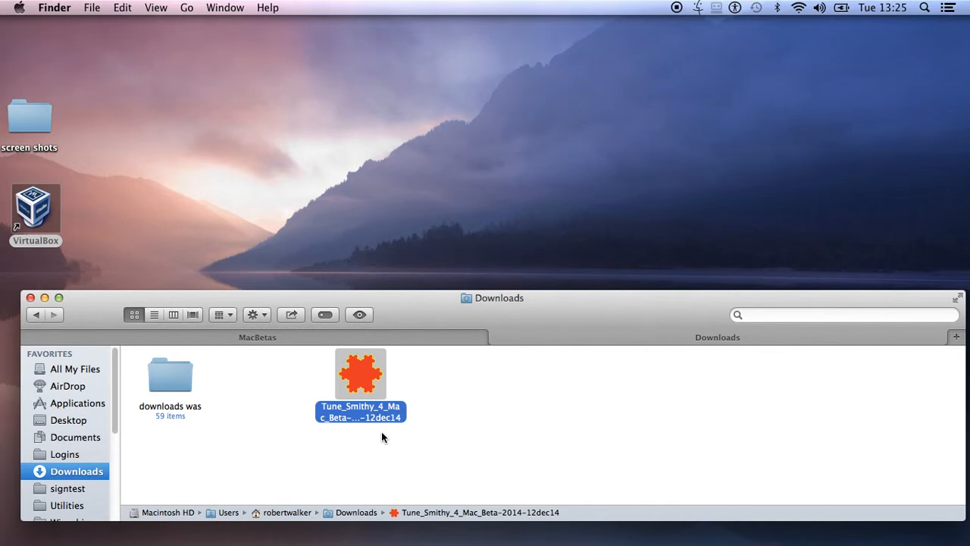
mouse_move(379, 428)
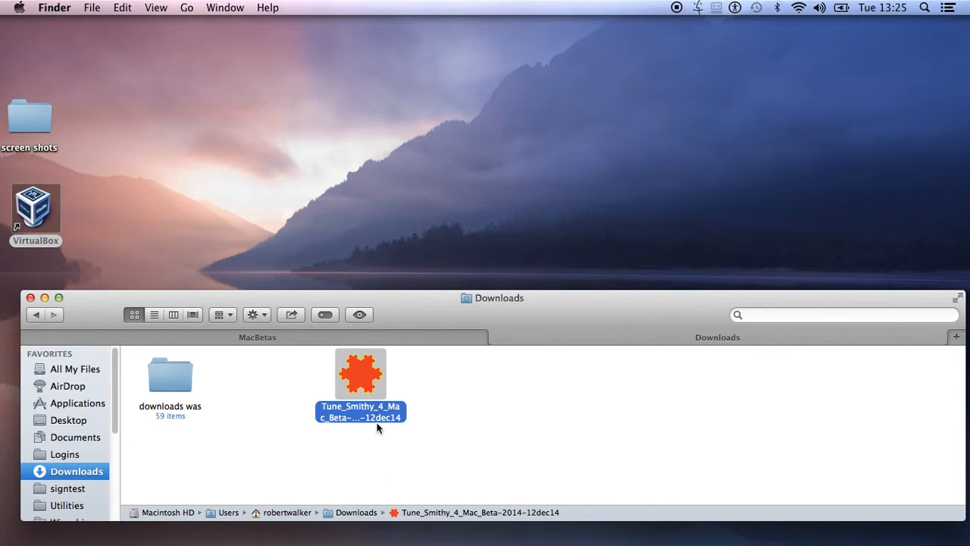
mouse_move(371, 418)
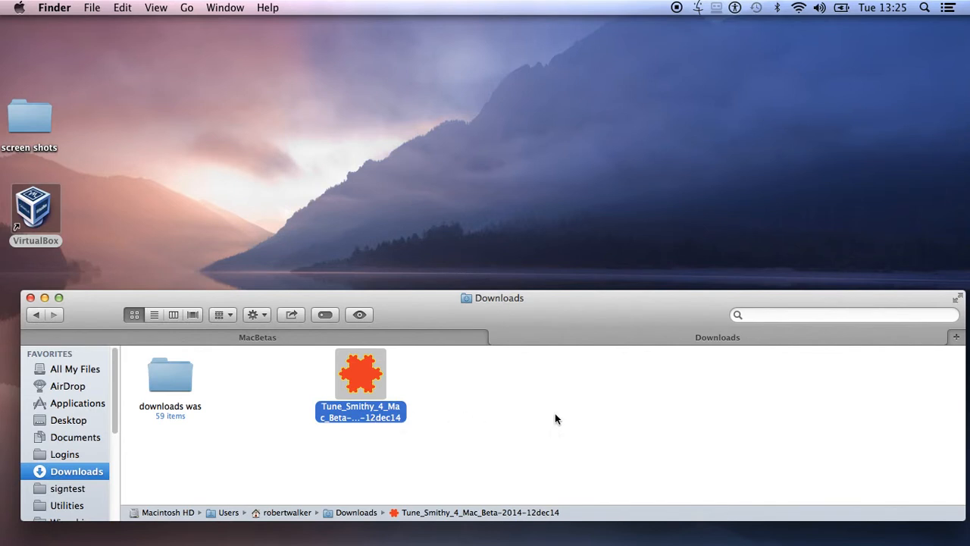
mouse_move(541, 392)
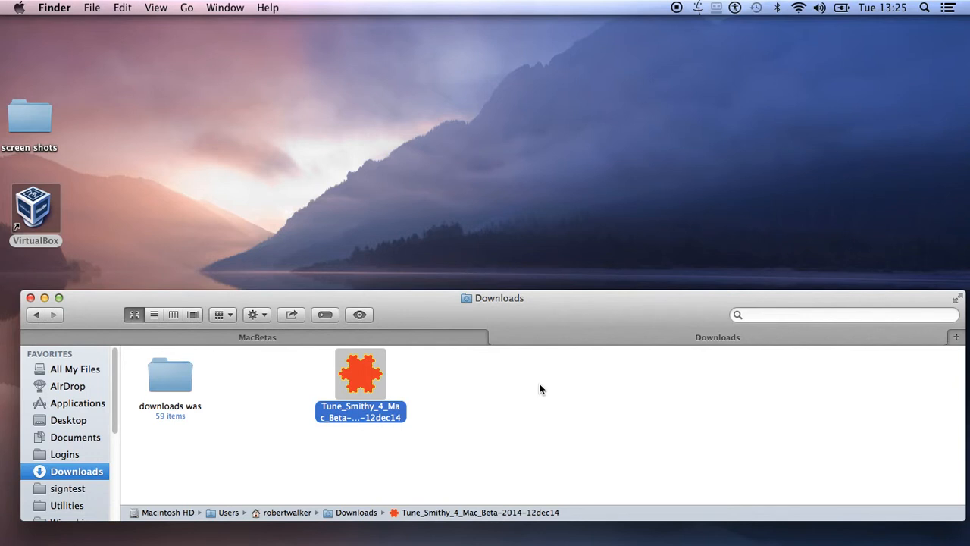
mouse_move(525, 379)
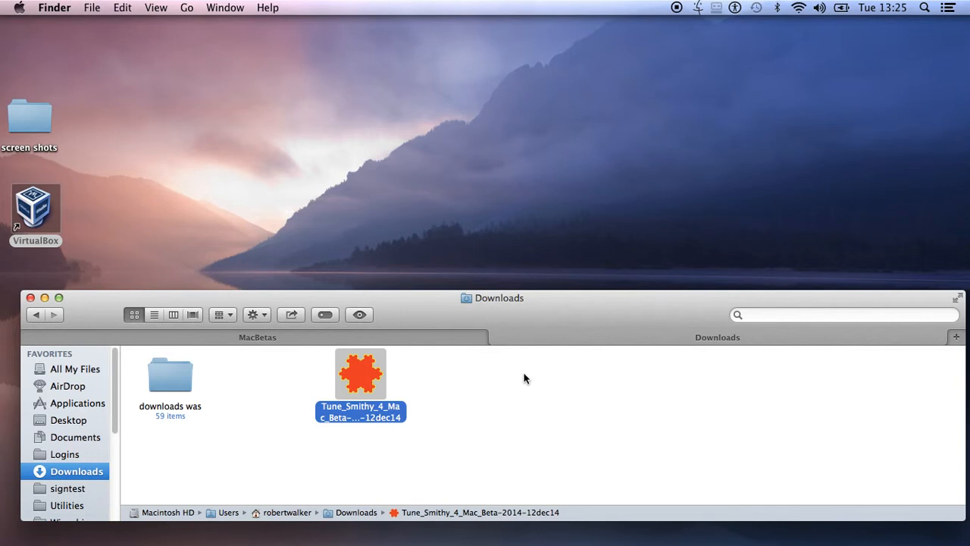
mouse_move(569, 322)
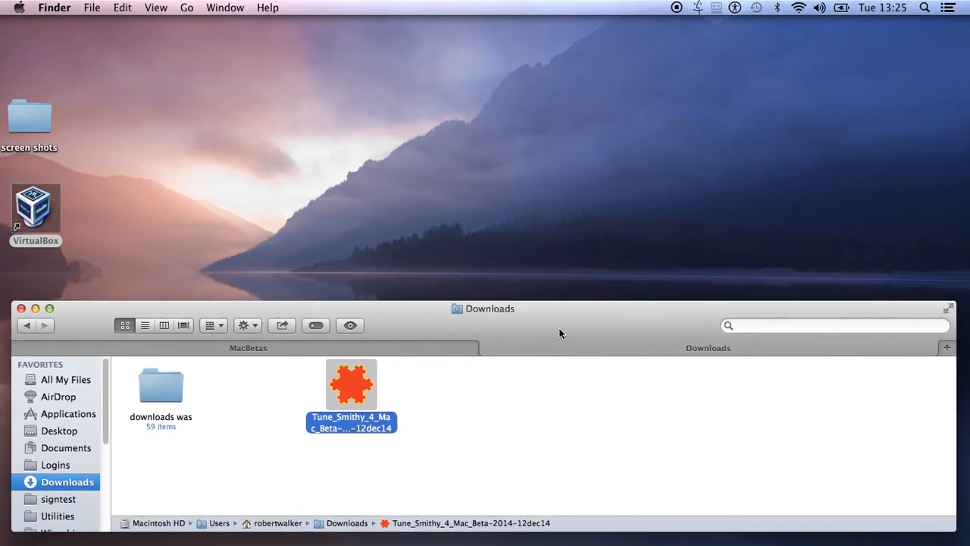
mouse_move(553, 341)
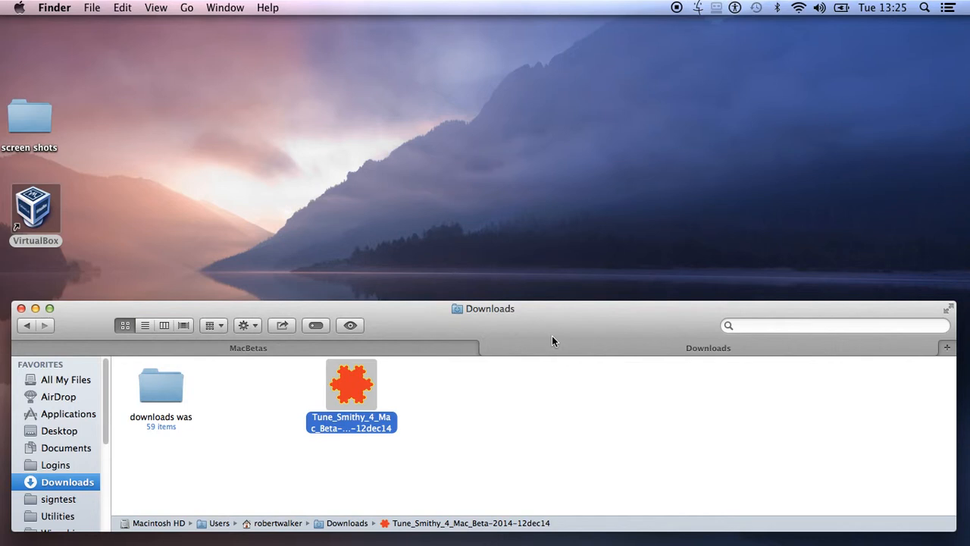
mouse_move(552, 332)
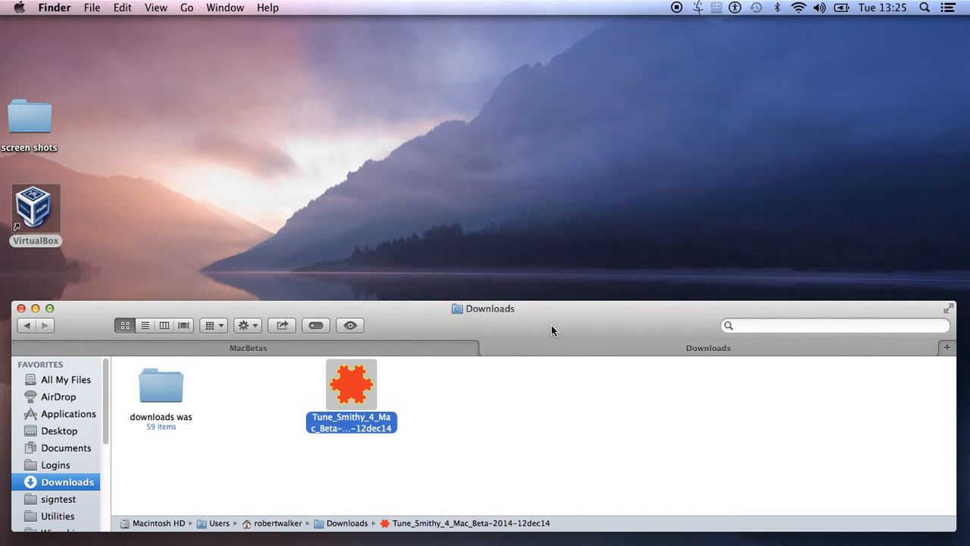
mouse_move(549, 324)
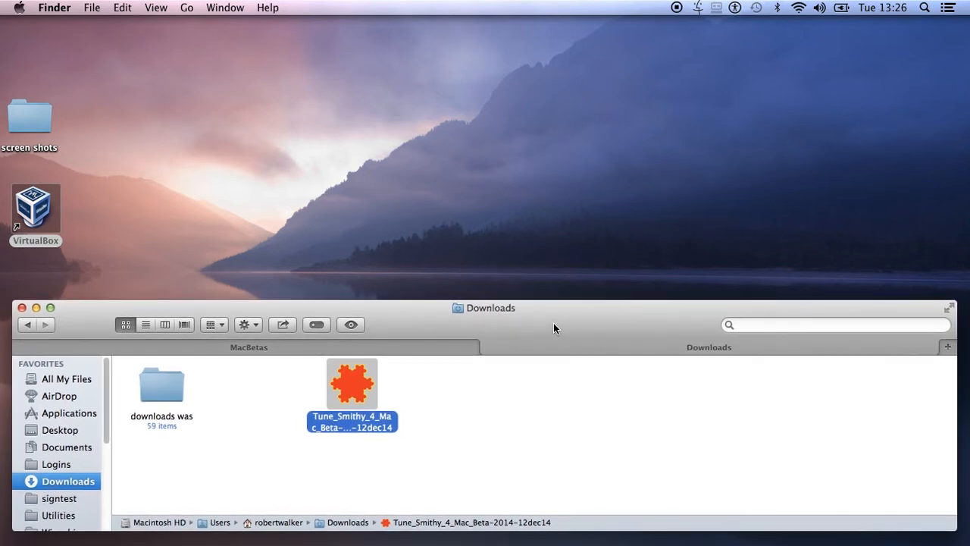
mouse_move(560, 327)
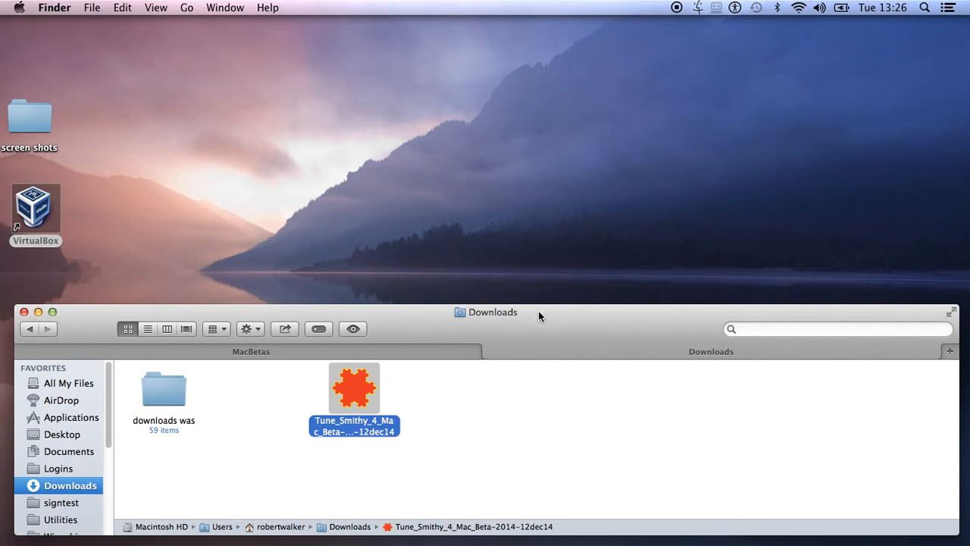
mouse_move(550, 306)
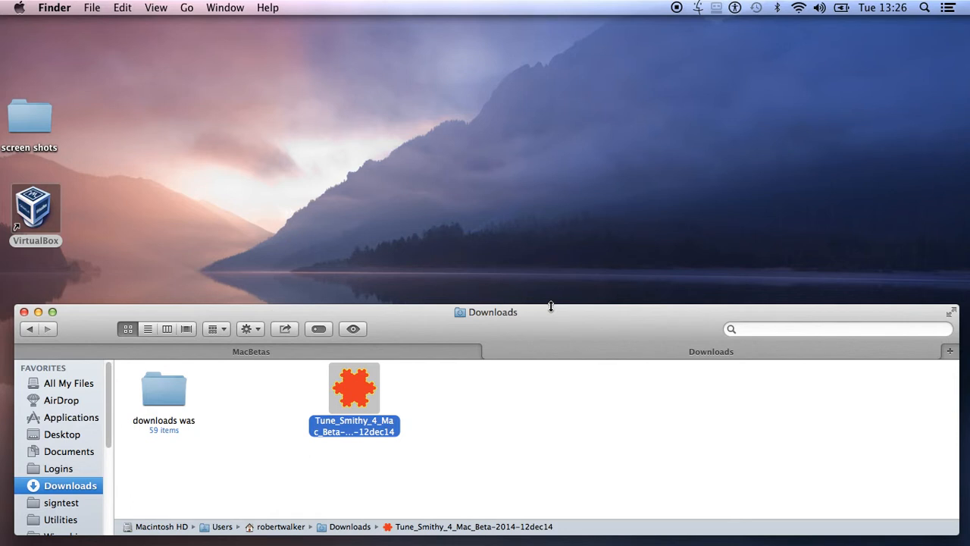
mouse_move(536, 318)
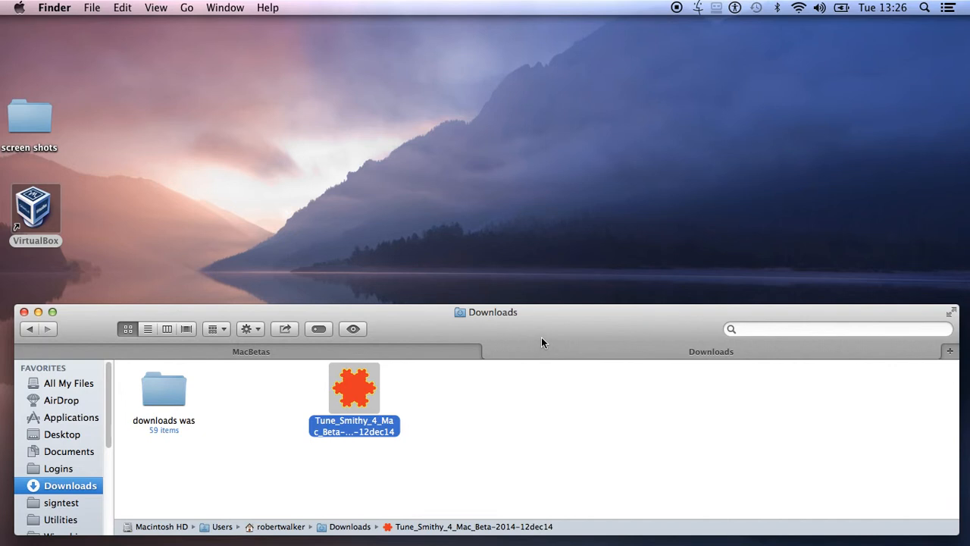
mouse_move(544, 338)
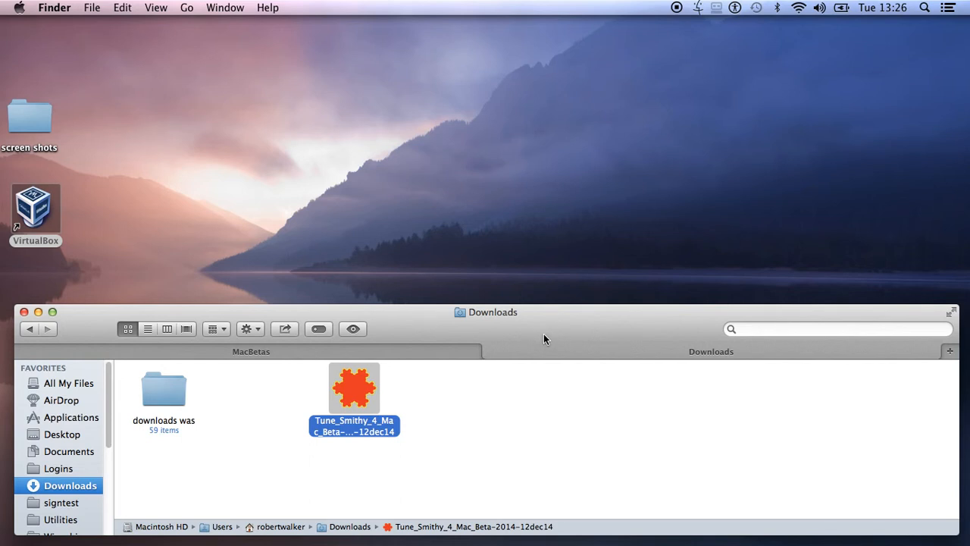
mouse_move(553, 210)
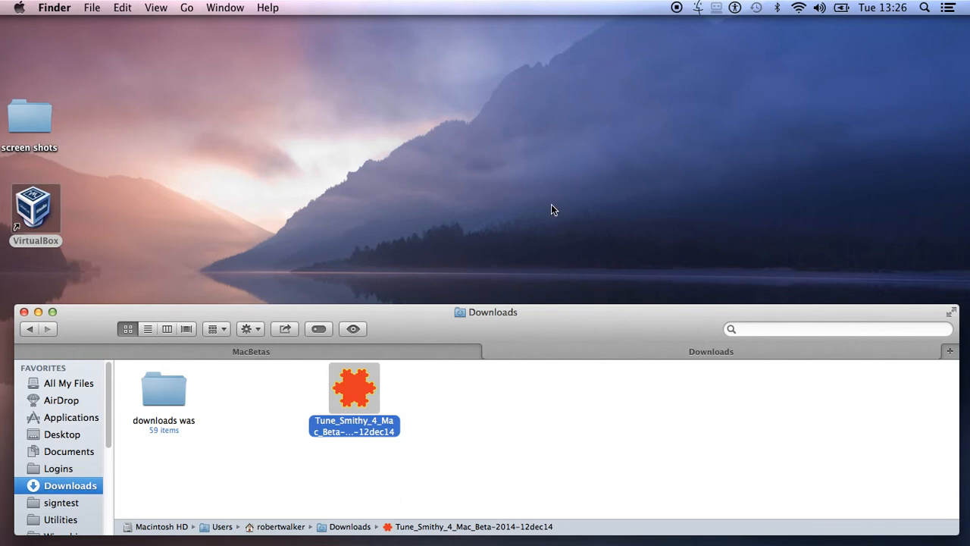
mouse_move(638, 86)
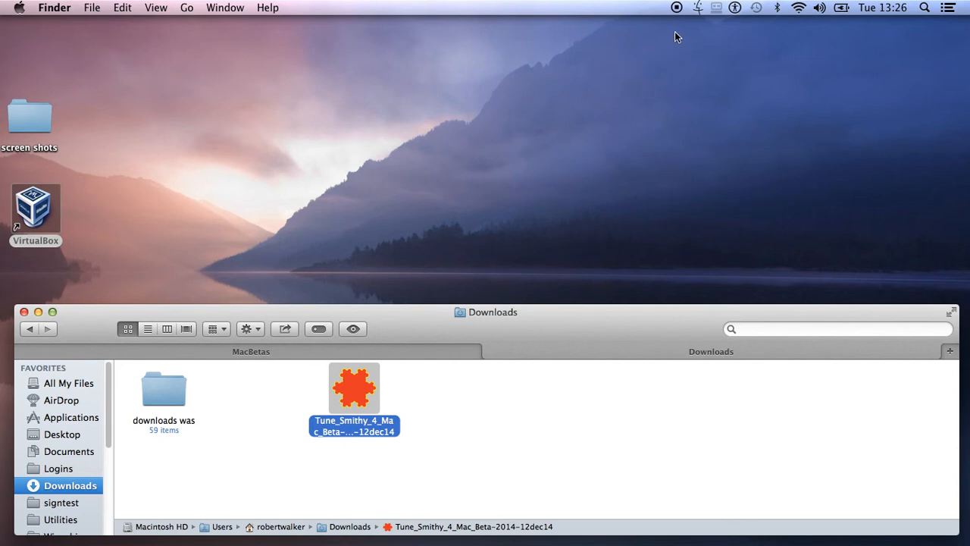
mouse_move(677, 12)
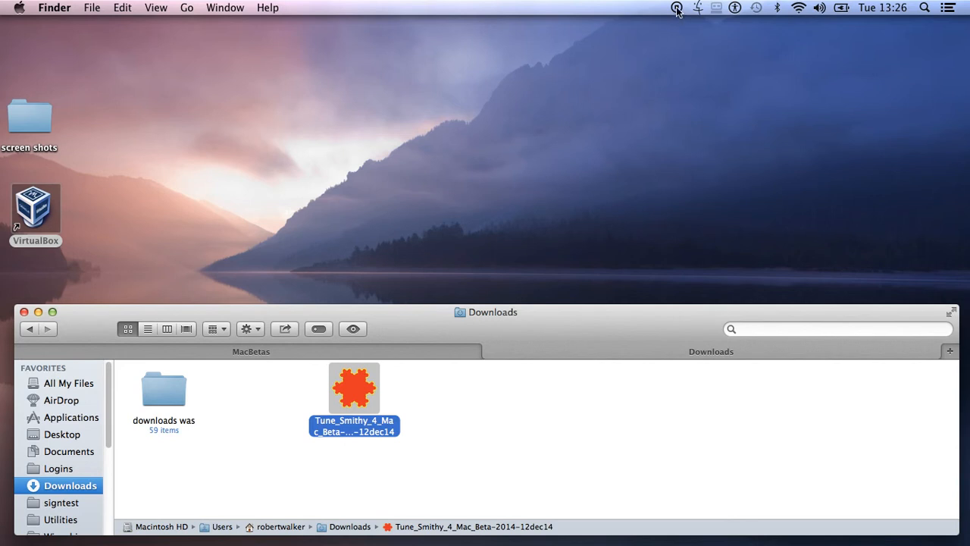